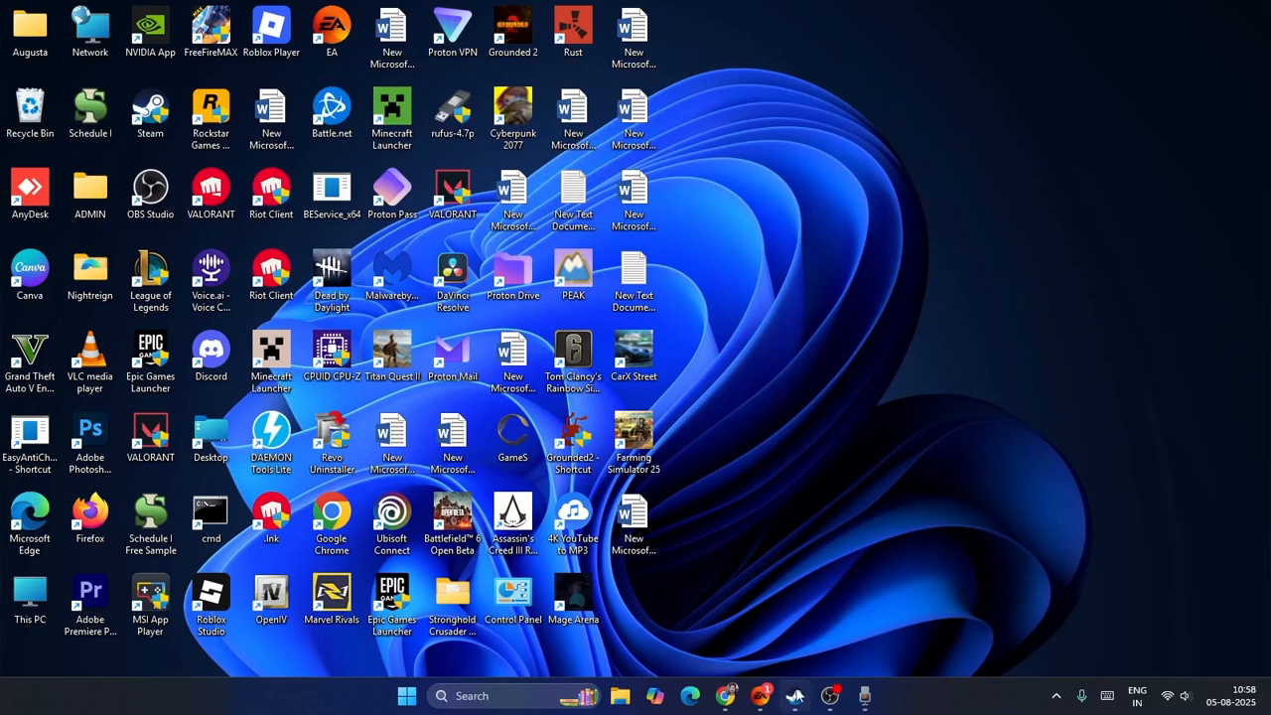
Launch Steam from the desktop shortcut to the Battlefield 6 Open Beta library page.
click(760, 695)
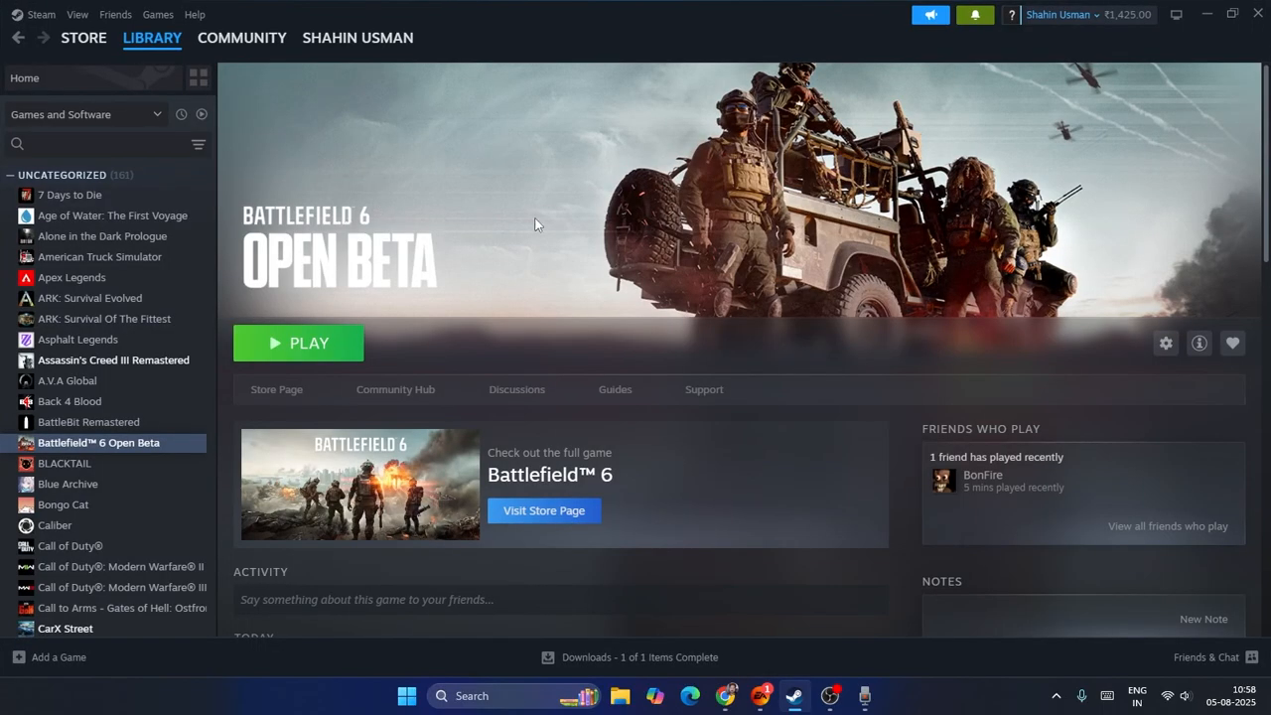
mouse_move(534, 226)
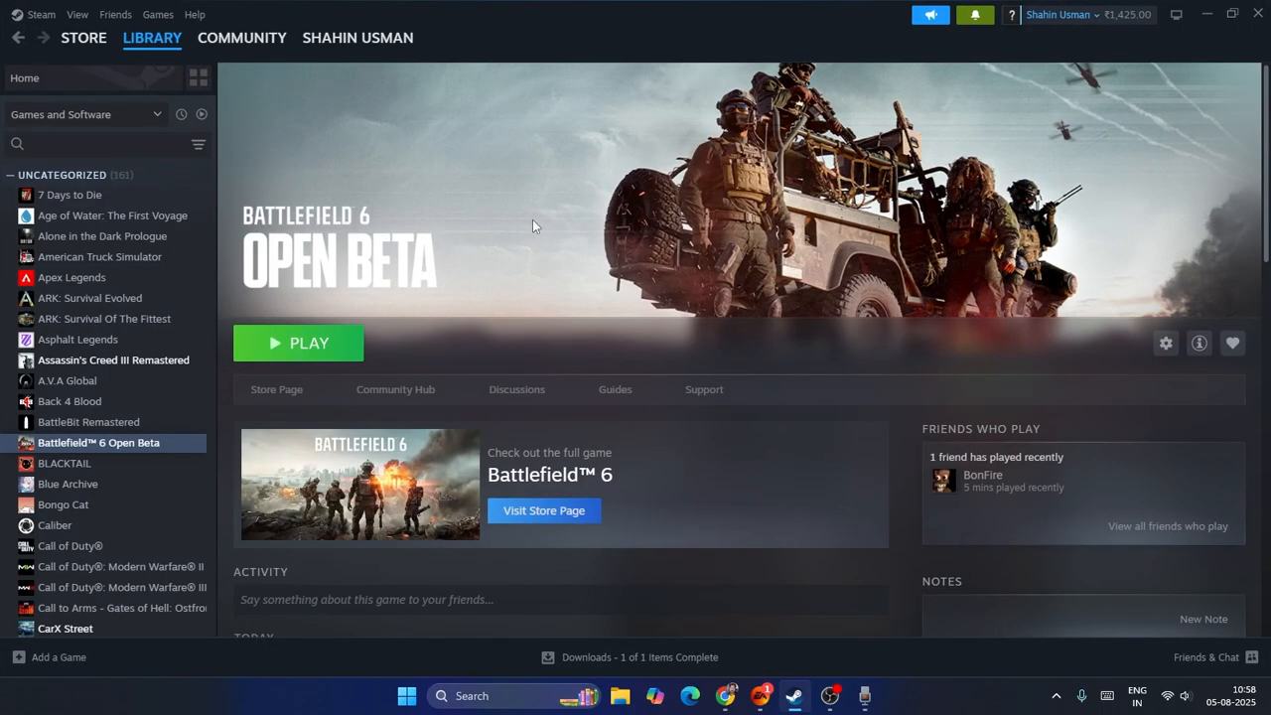
mouse_move(375, 219)
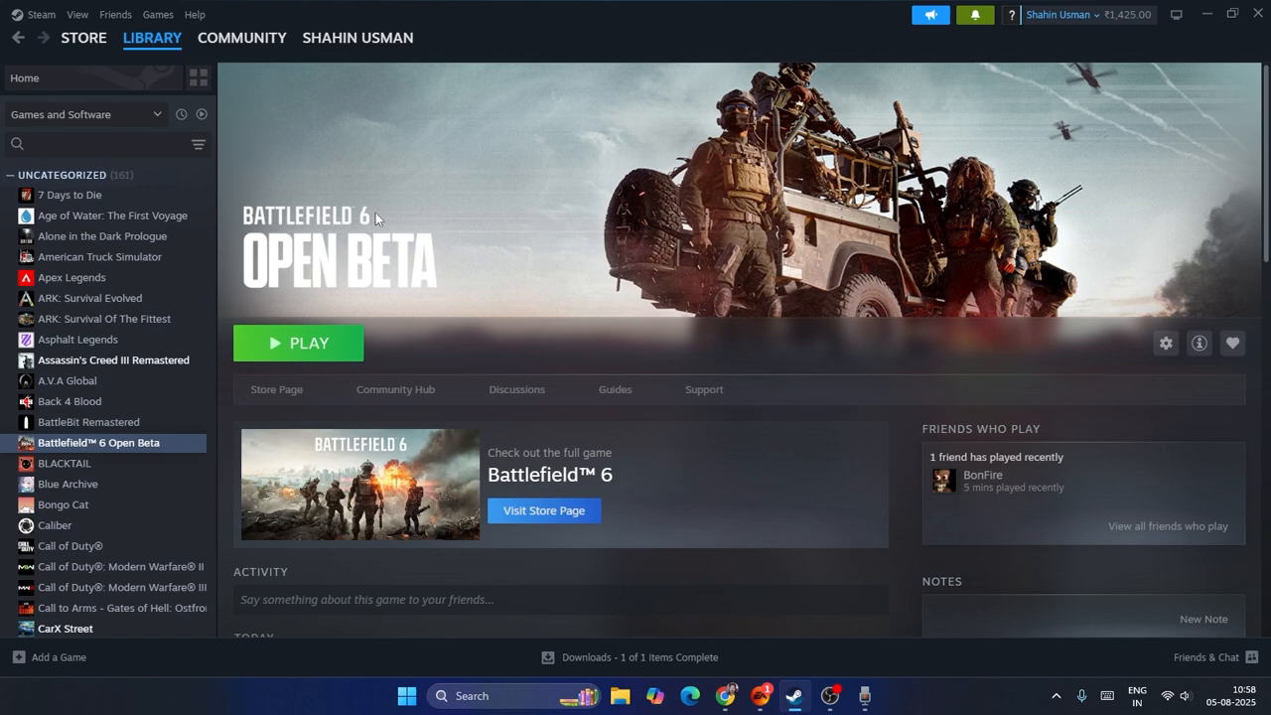
mouse_move(256, 120)
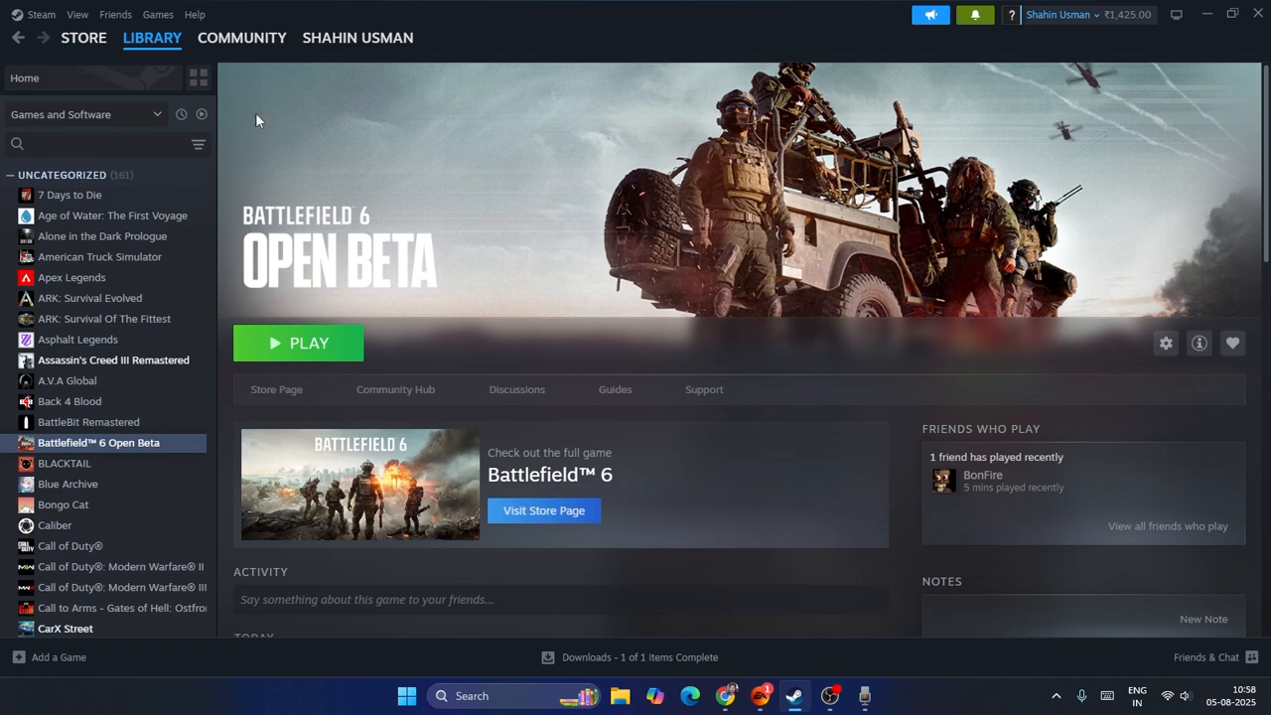
mouse_move(375, 212)
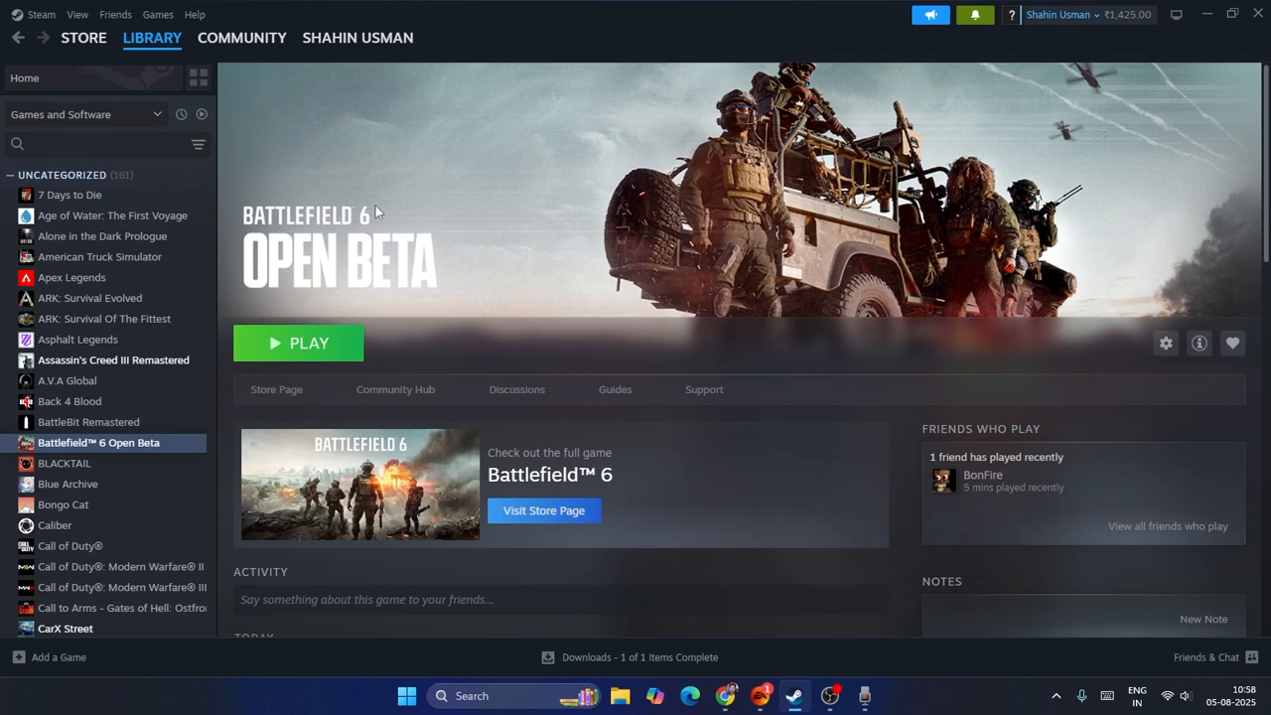
mouse_move(353, 318)
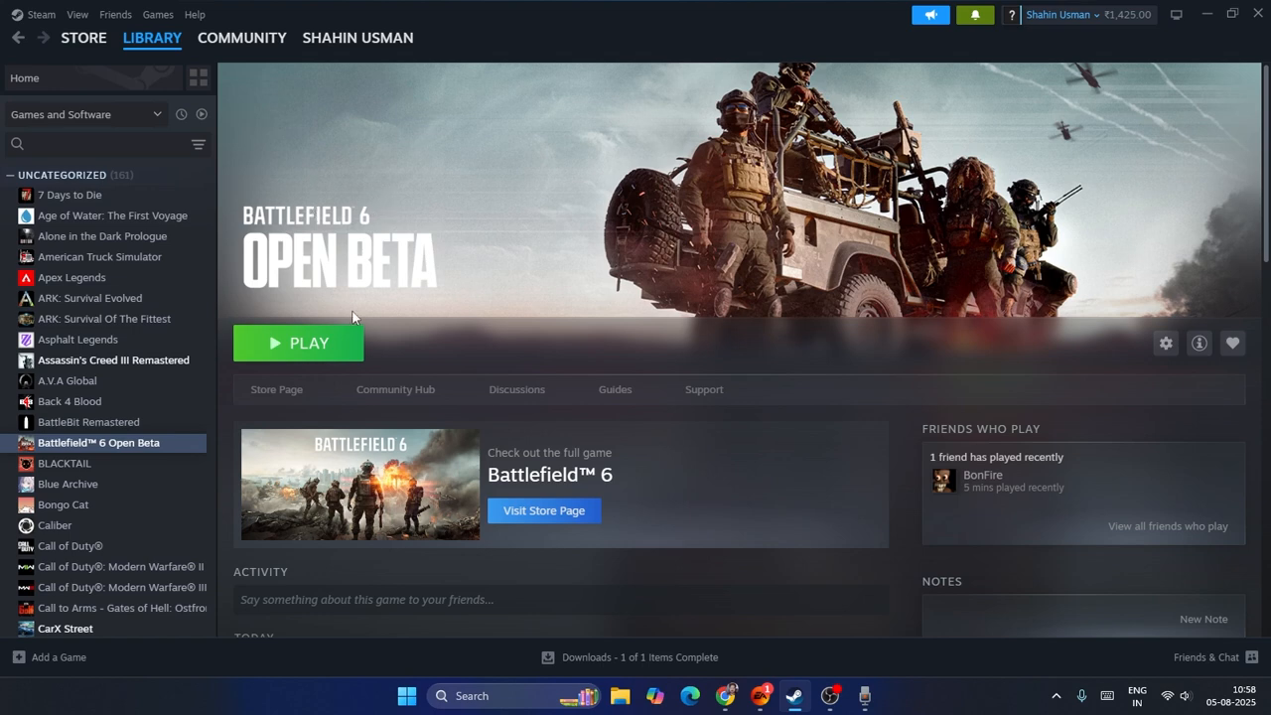
mouse_move(539, 176)
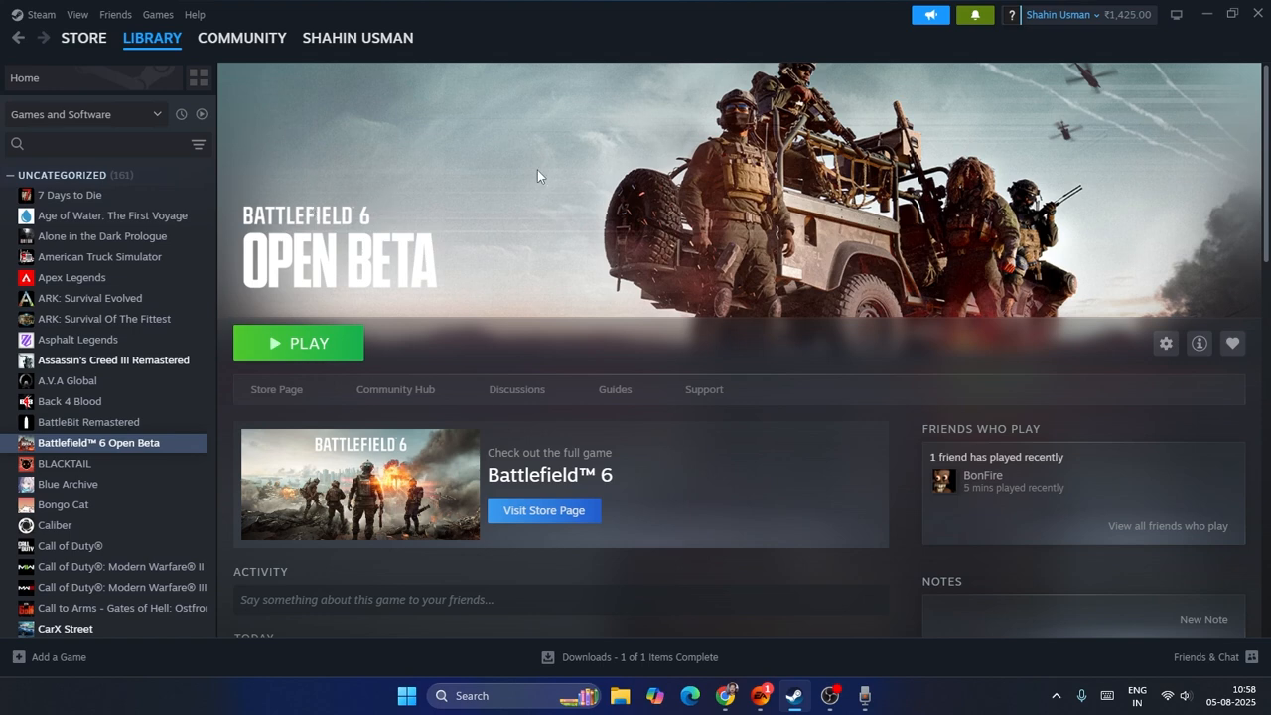
mouse_move(1206, 14)
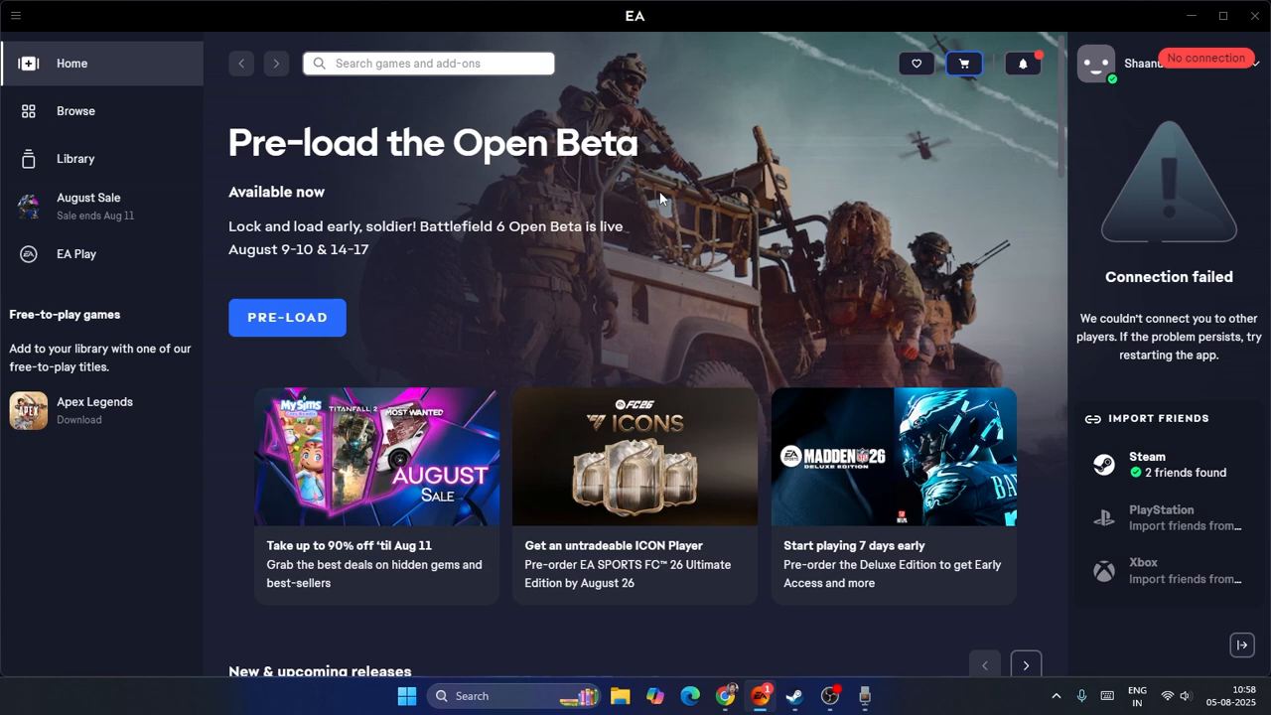
mouse_move(287, 317)
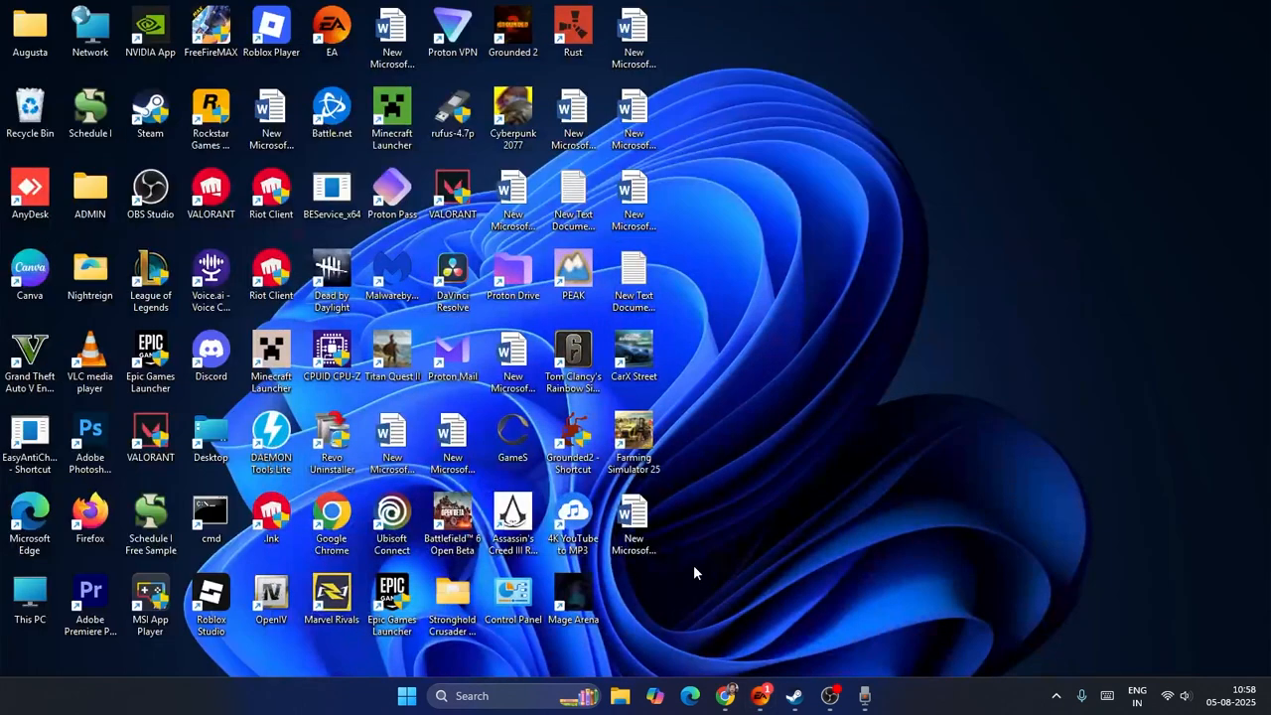
Open the Windows 11 Start menu and use its power button to restart into BIOS.
click(406, 695)
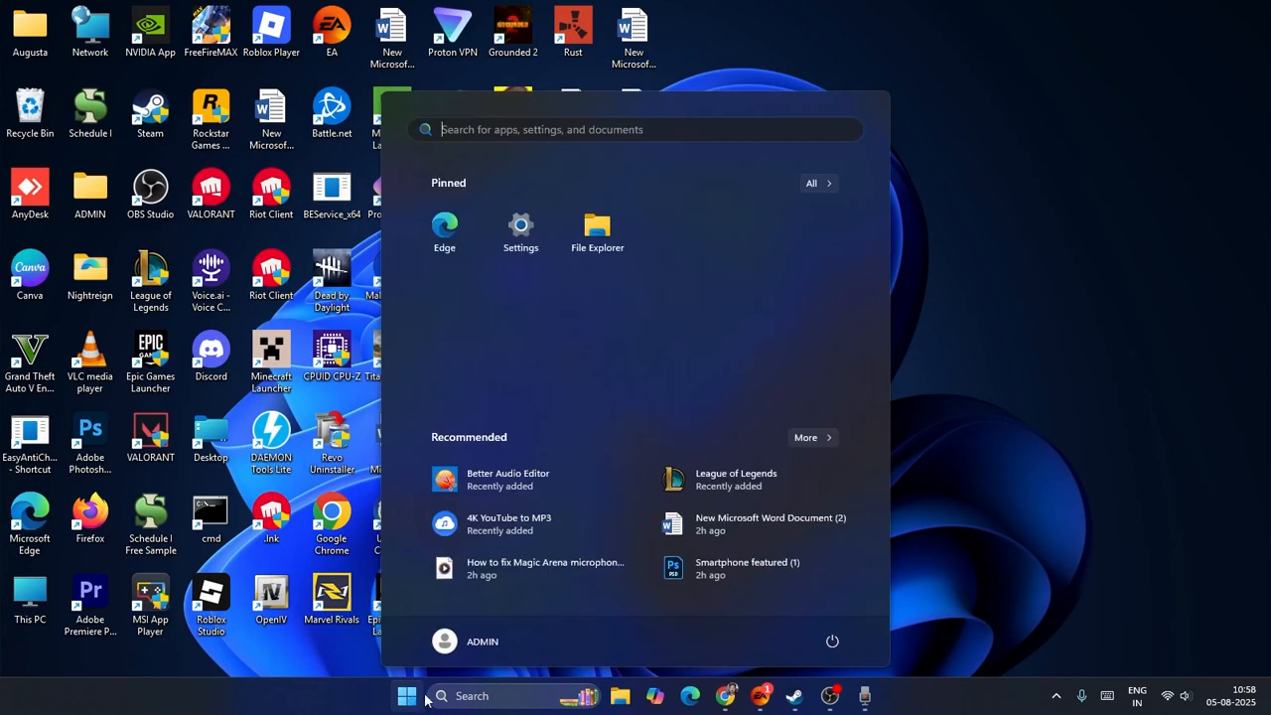
click(832, 640)
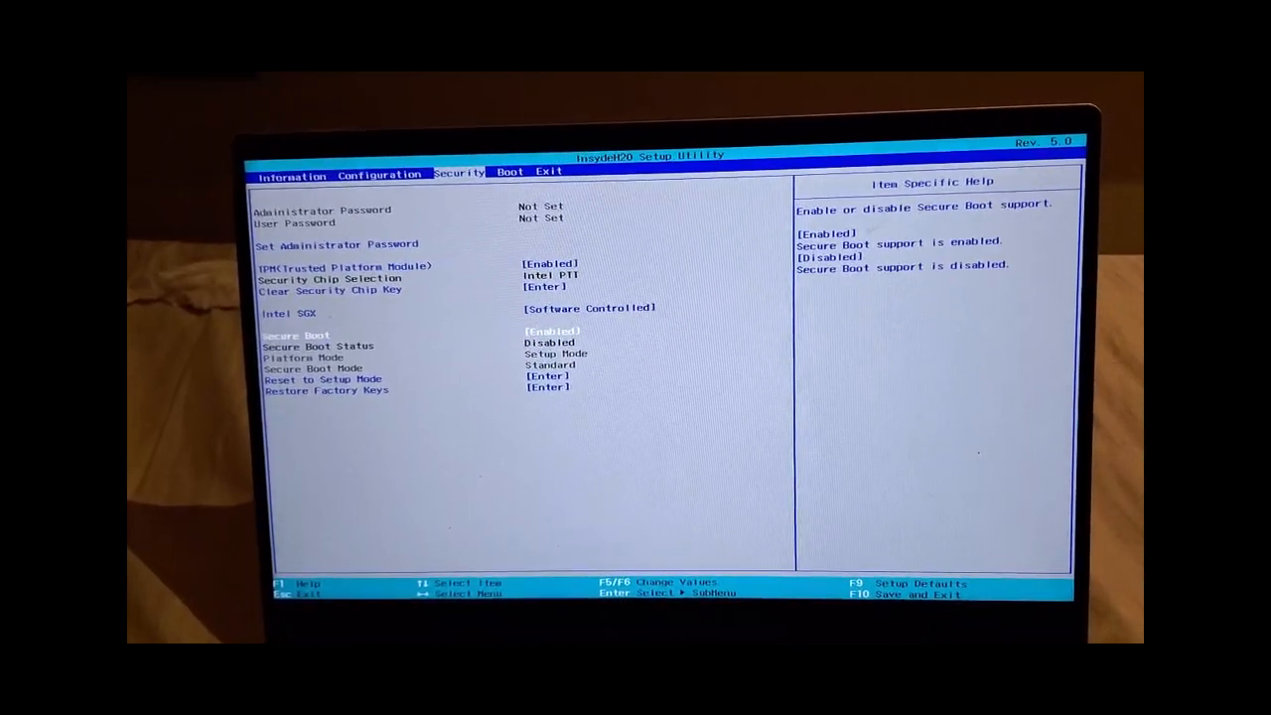
Switch Secure Boot on the Security page to Enabled.
key(enter)
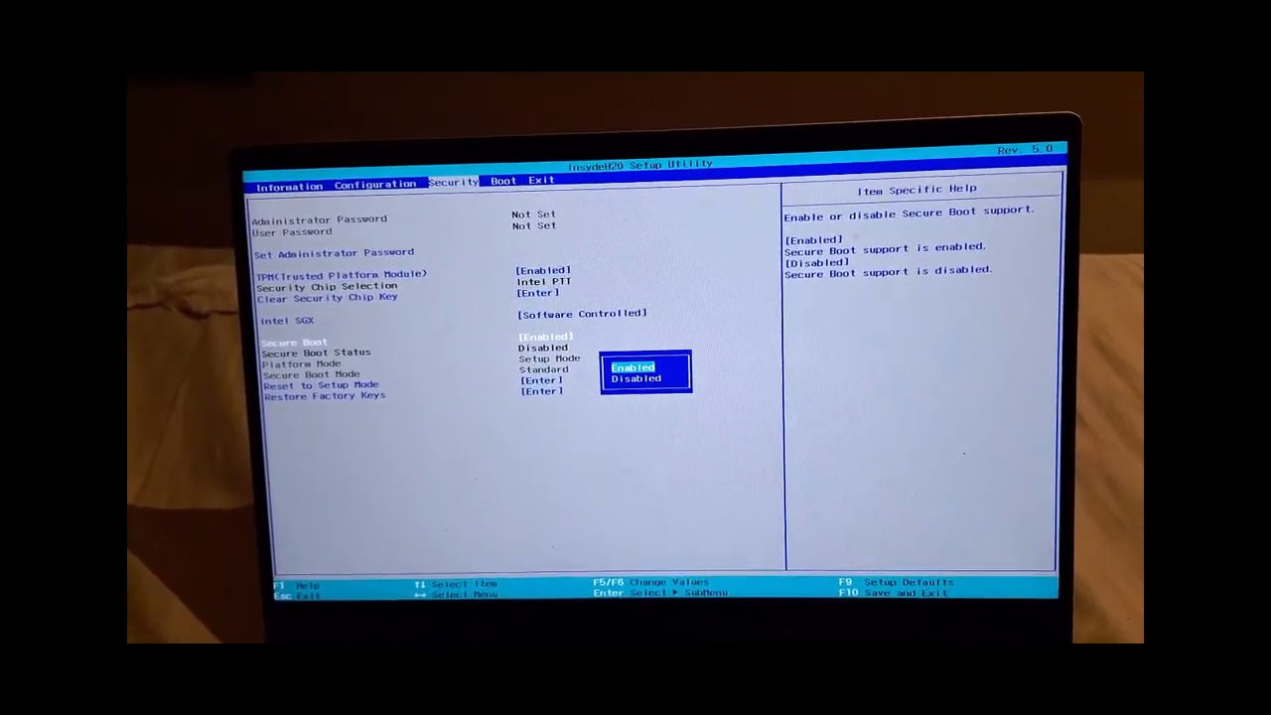
key(Down)
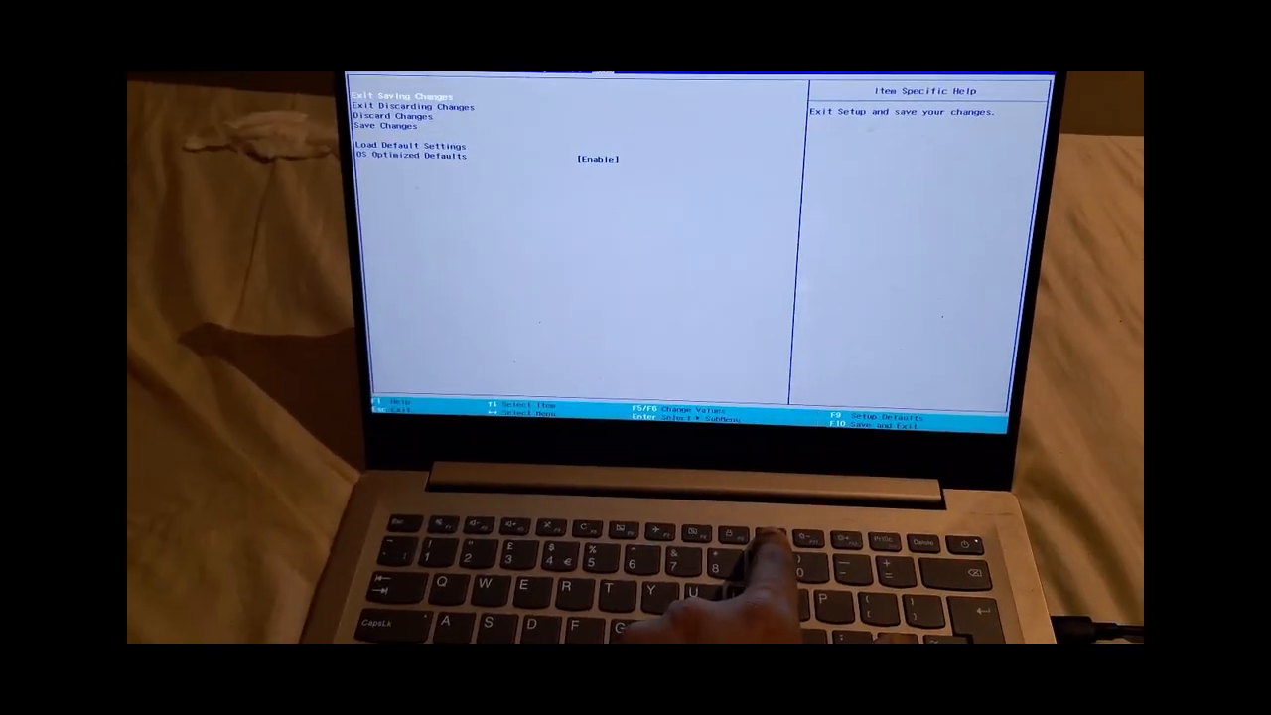
Choose Exit Saving Changes to bring up the save-and-exit confirmation.
key(Enter)
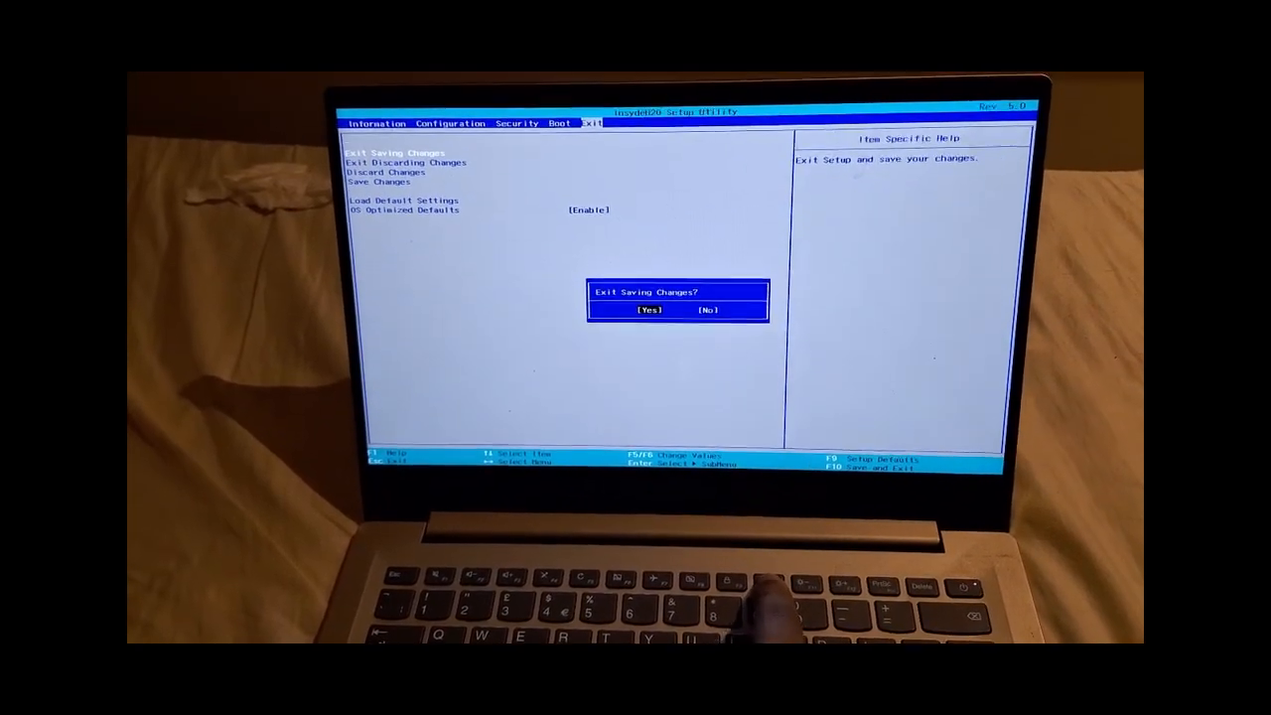